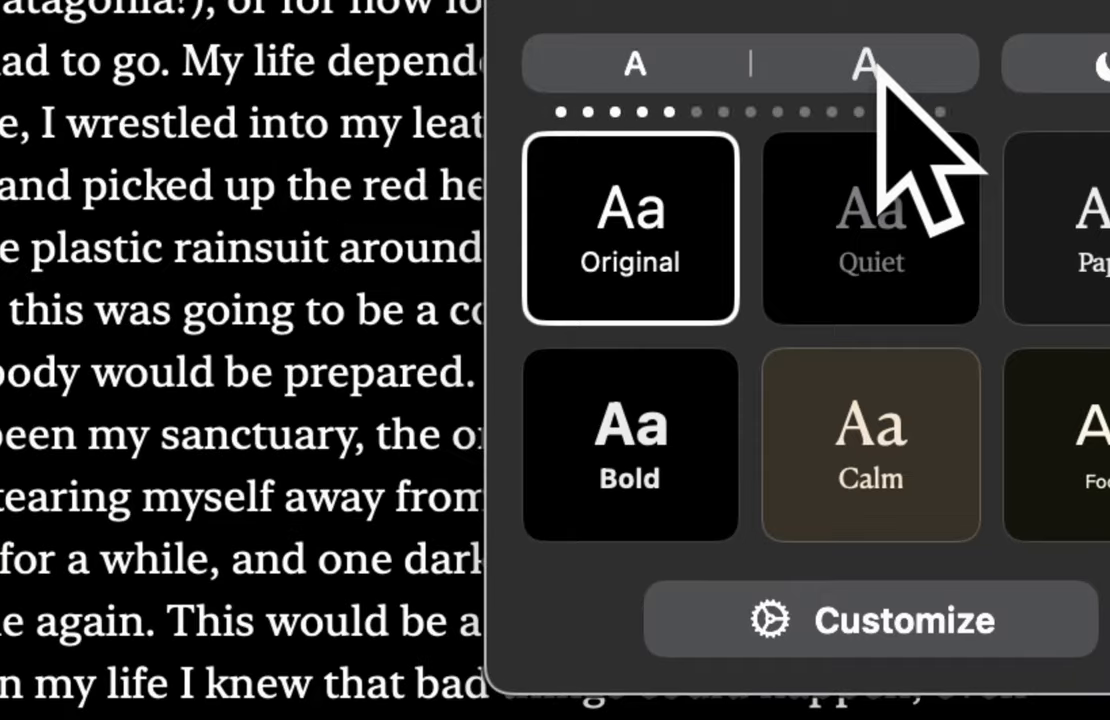
Increase the book's text to the largest available font size
click(868, 62)
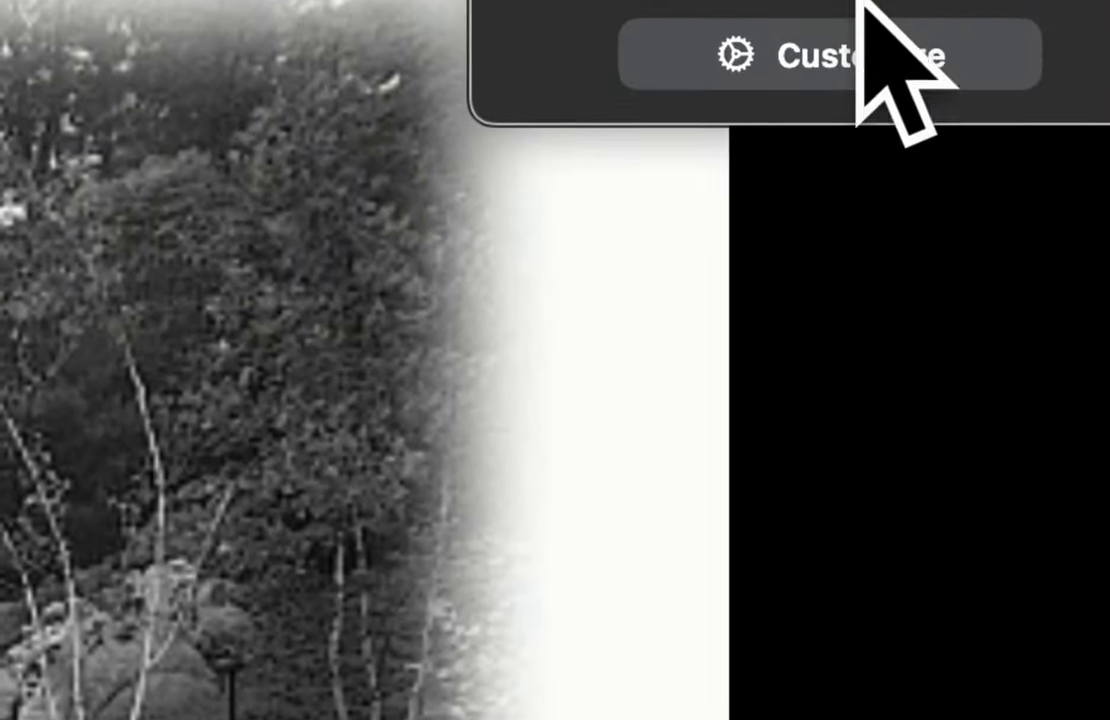
Show the Customize Theme panel scrolled to its accessibility and layout options
click(846, 54)
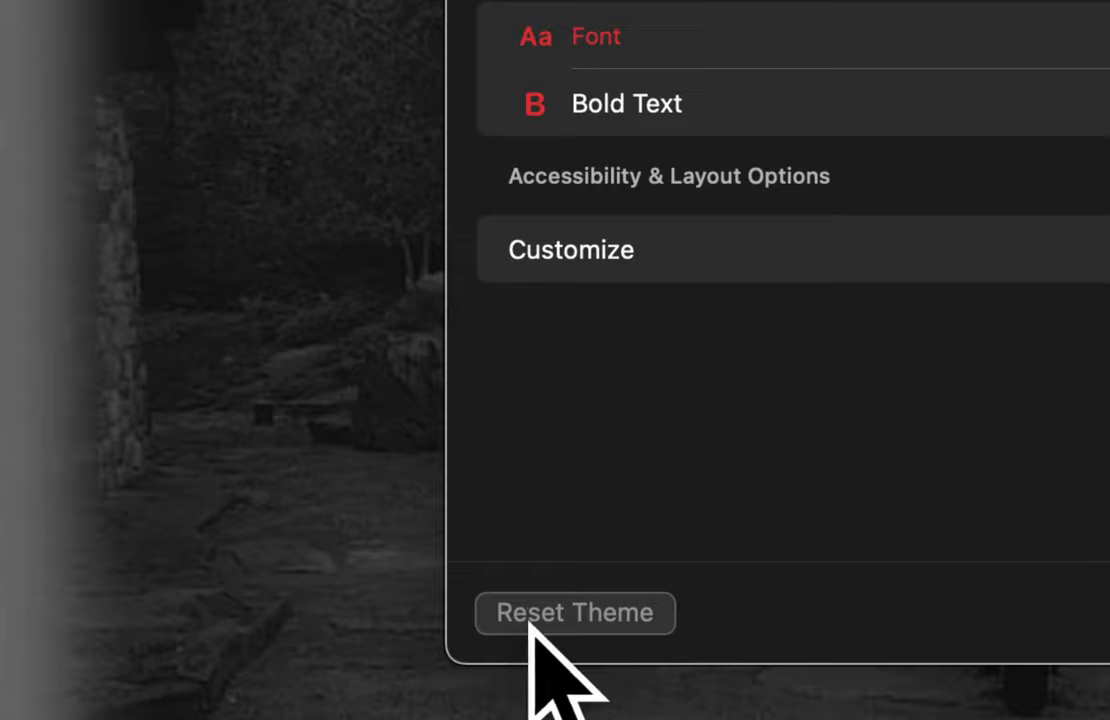
scroll(down, 3)
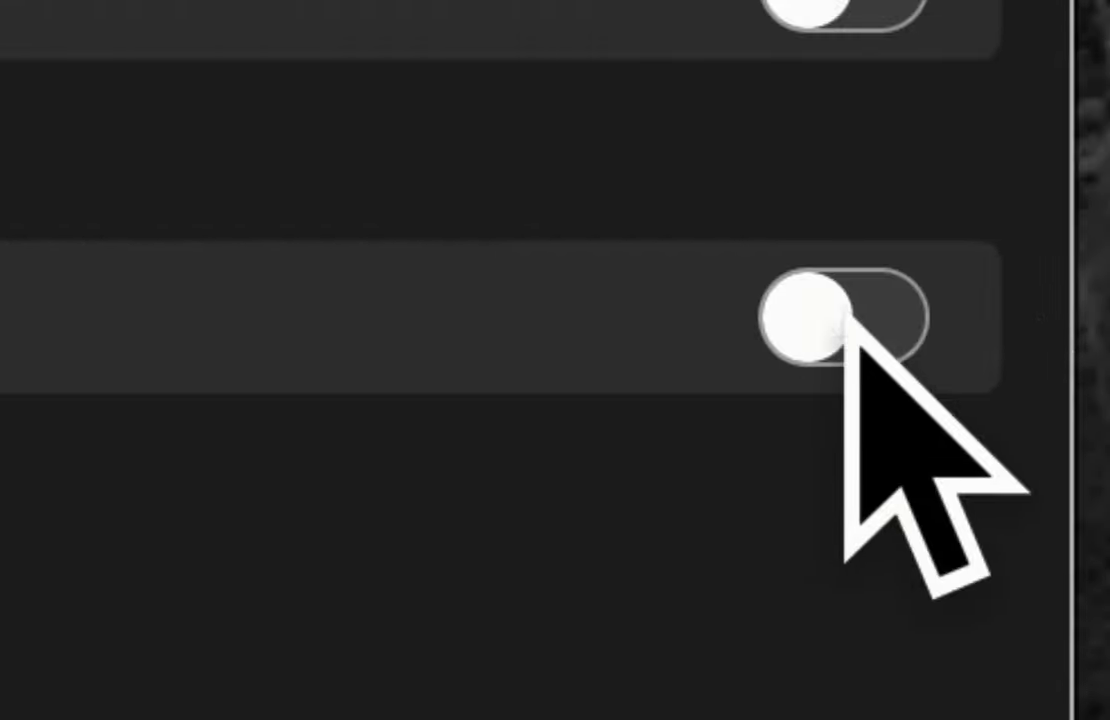
Switch on Customize under Accessibility & Layout Options, revealing line and character spacing controls
click(756, 360)
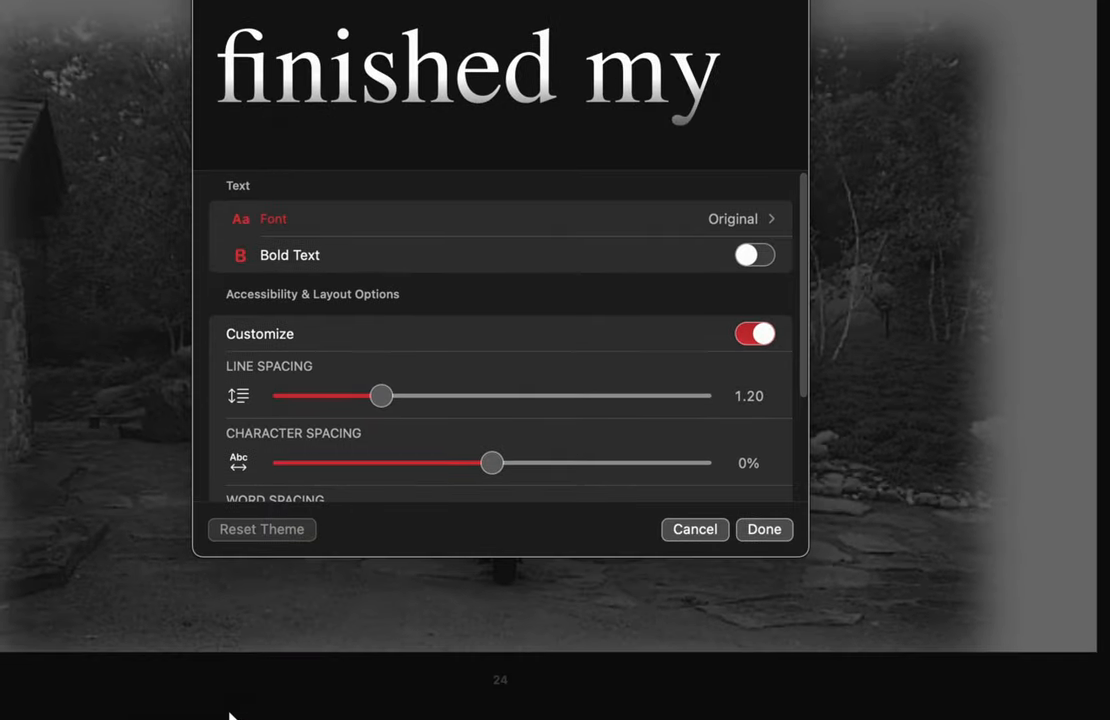
mouse_move(296, 540)
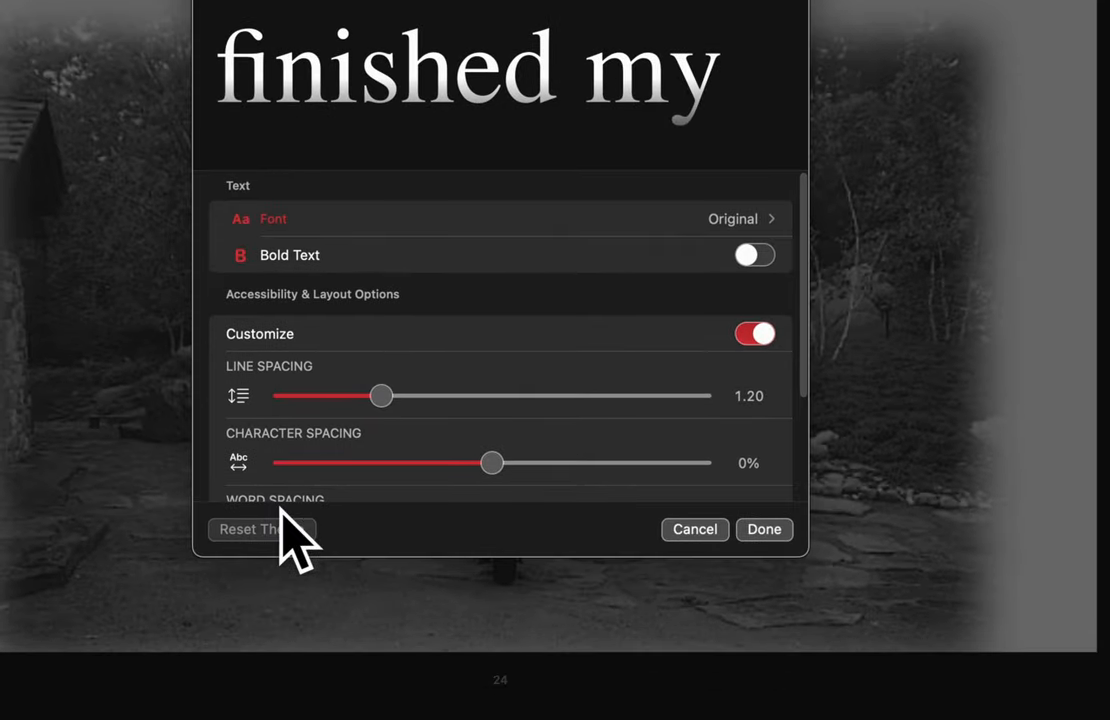
mouse_move(380, 64)
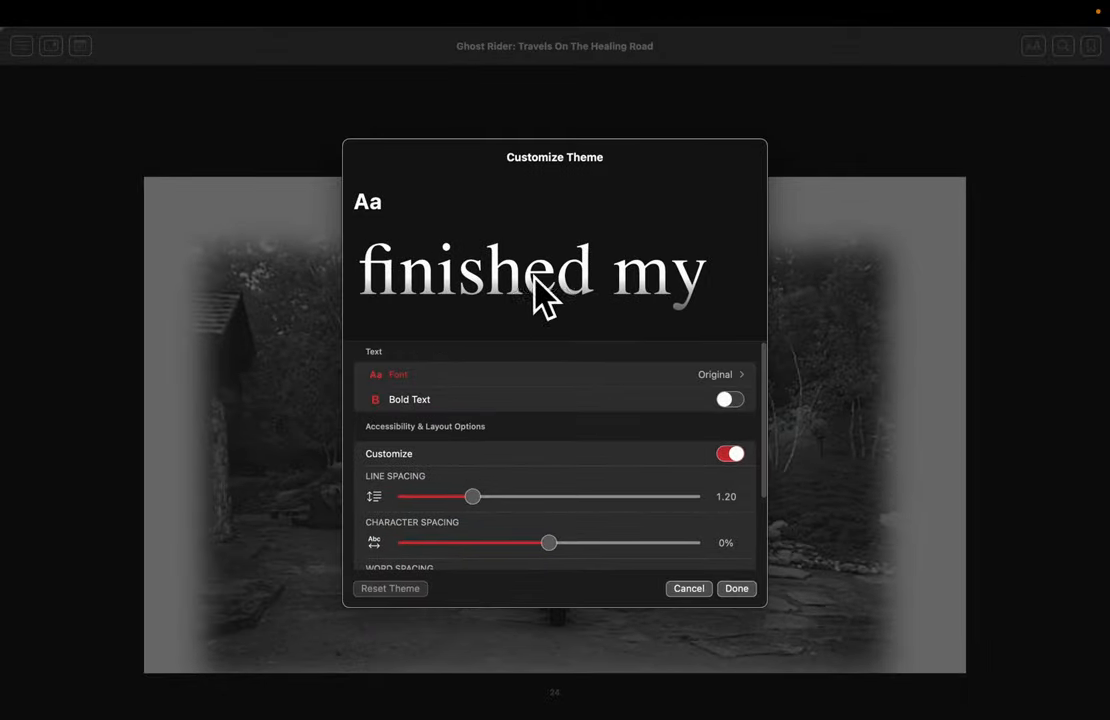
mouse_move(644, 318)
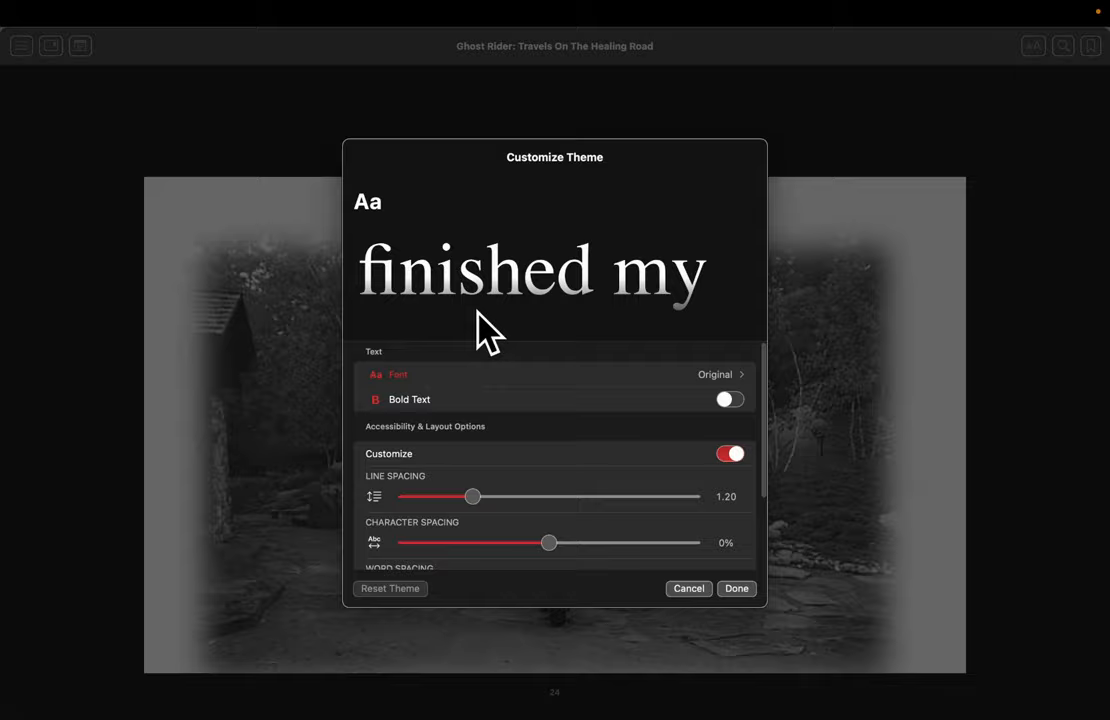
mouse_move(736, 588)
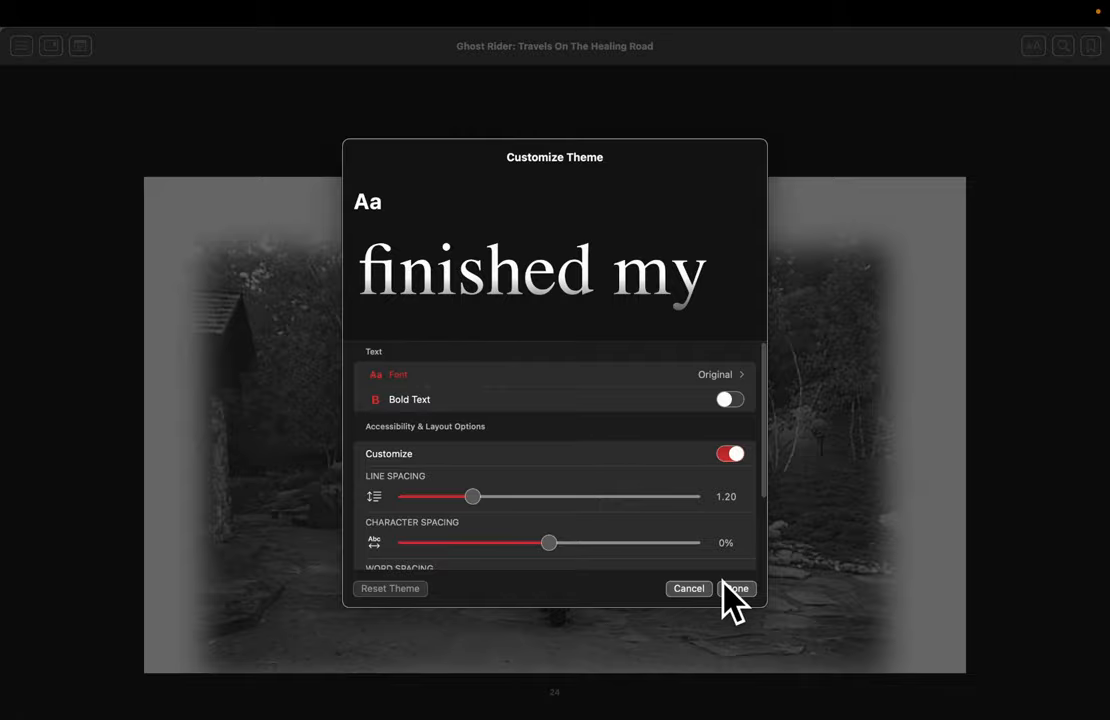